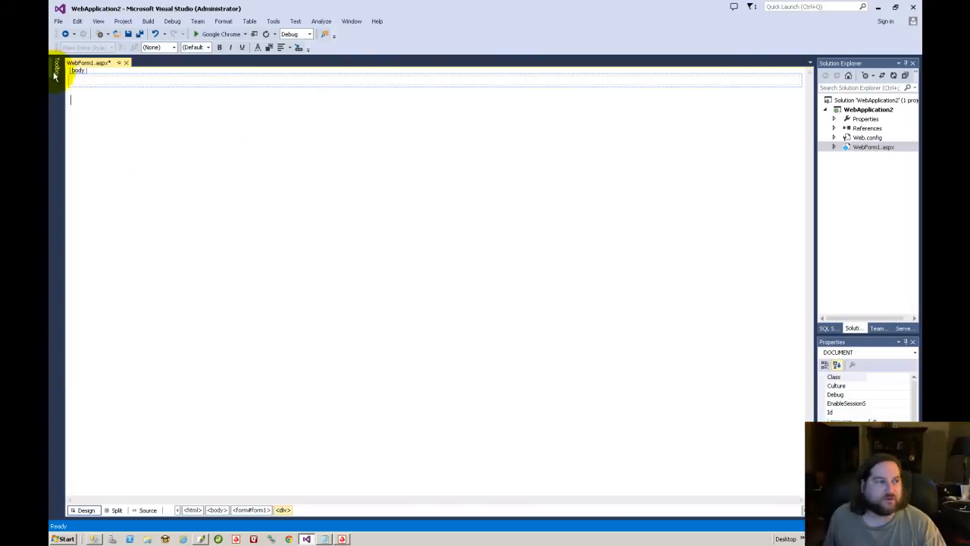
{"action": "mouse_move", "coordinate": [106, 80]}
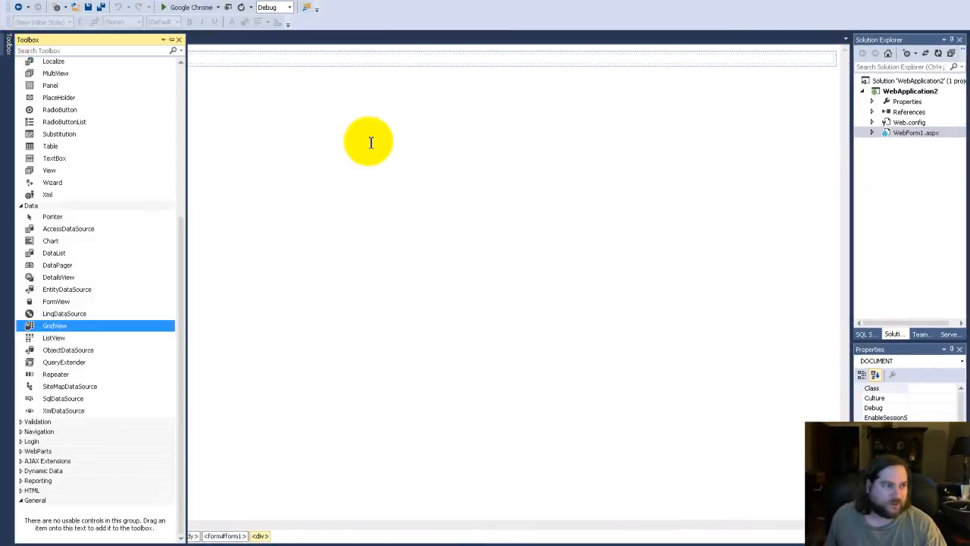
{"action": "mouse_move", "coordinate": [233, 85]}
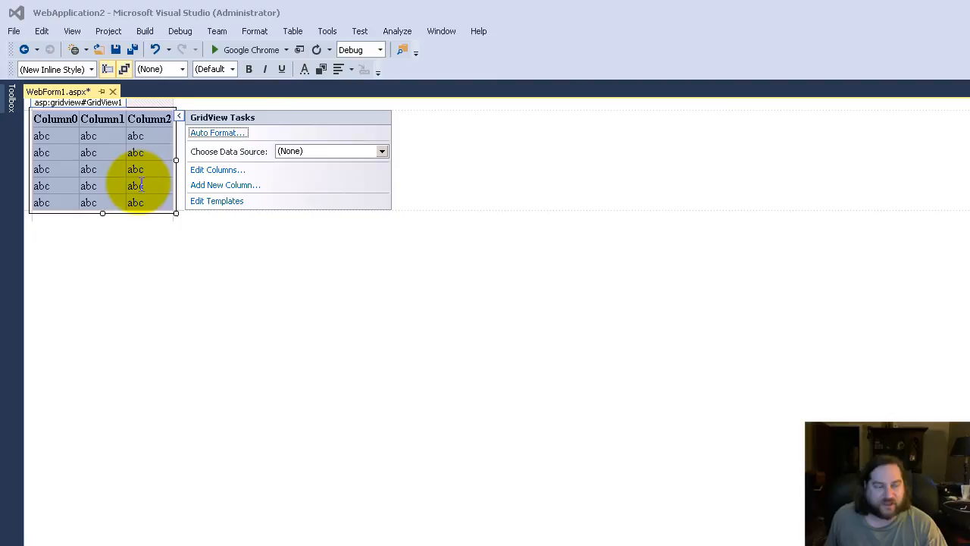
{"action": "mouse_move", "coordinate": [230, 178]}
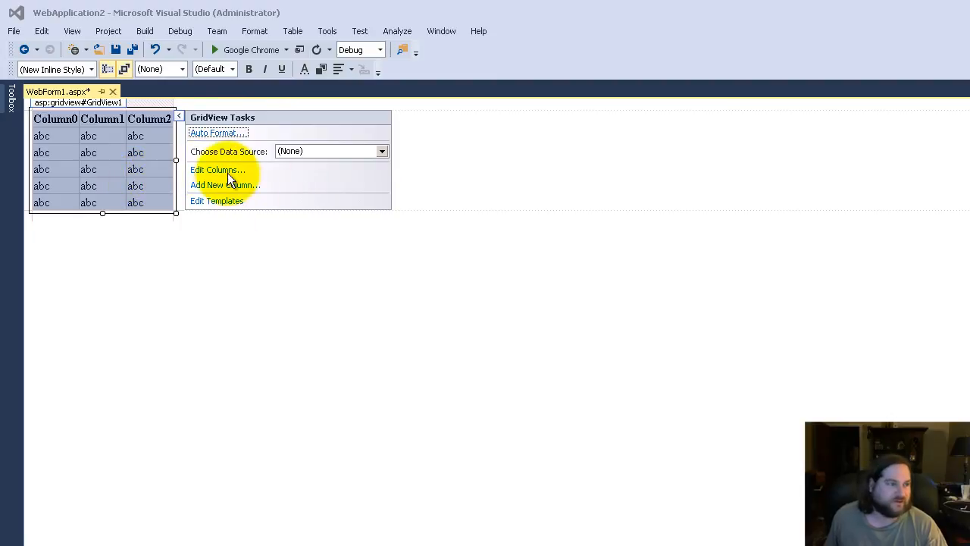
{"action": "mouse_move", "coordinate": [217, 170]}
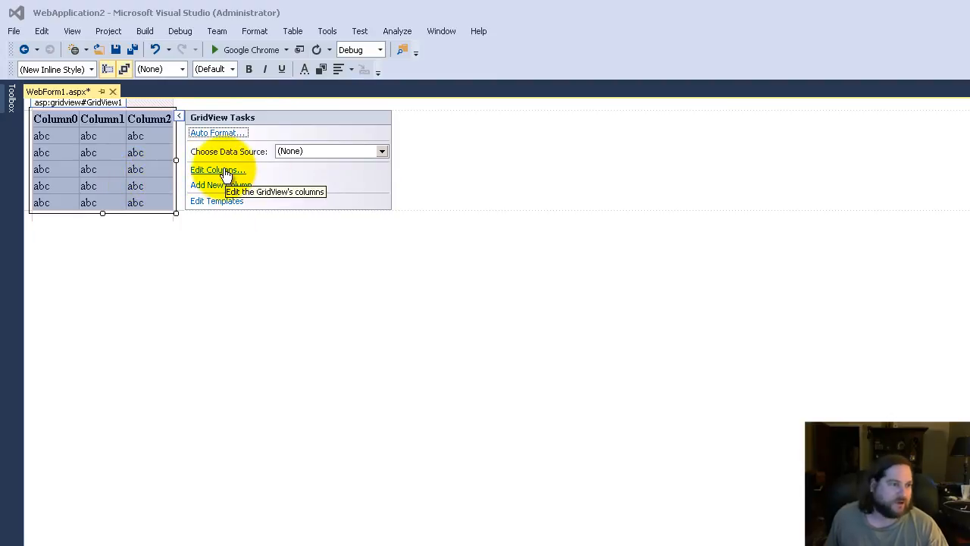
Step: Add a new SQL Database data source to the GridView from GridView Tasks
{"action": "left_click", "coordinate": [381, 151]}
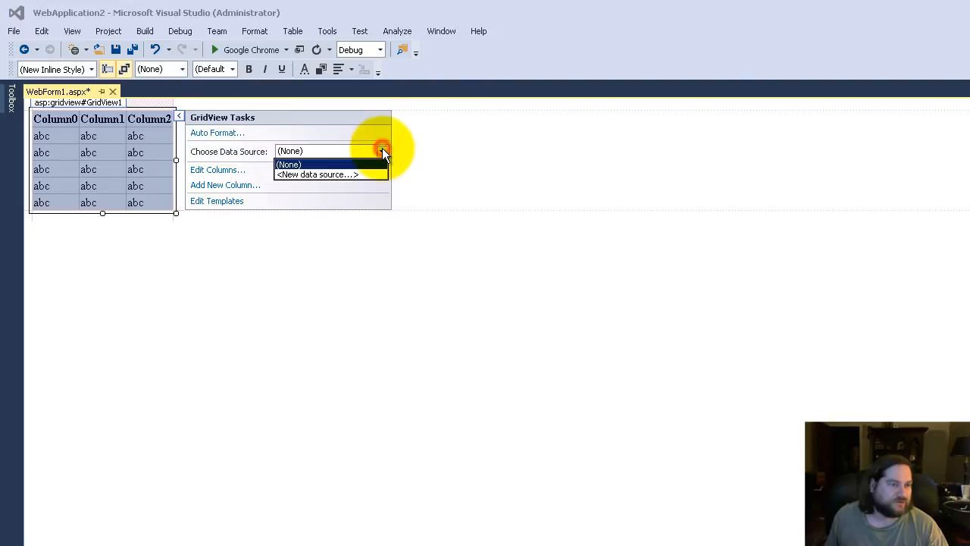
{"action": "left_click", "coordinate": [316, 174]}
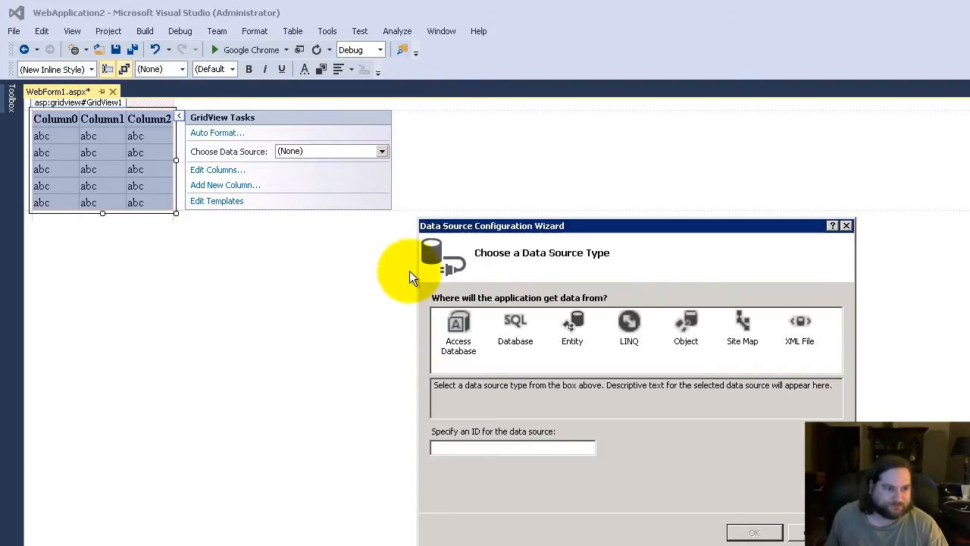
{"action": "left_click", "coordinate": [515, 327]}
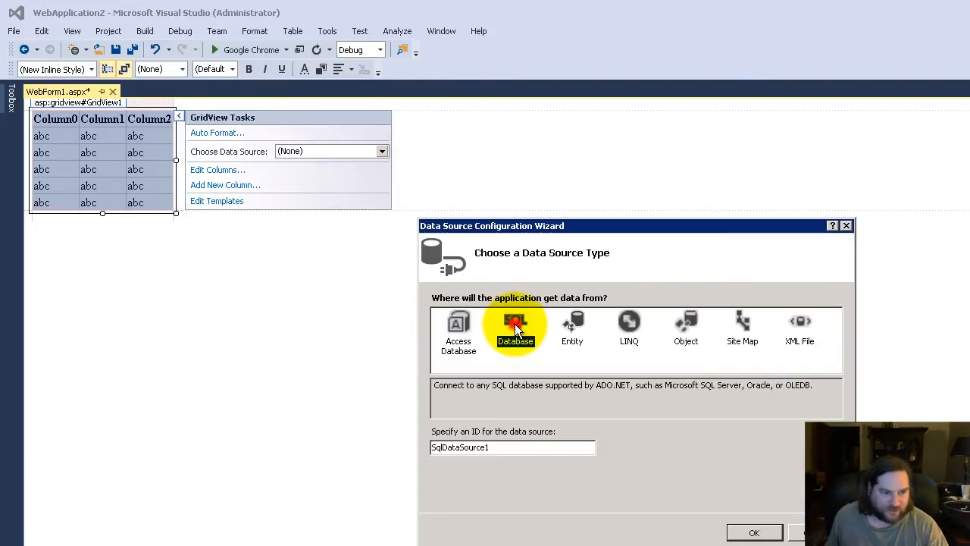
{"action": "left_click", "coordinate": [754, 531]}
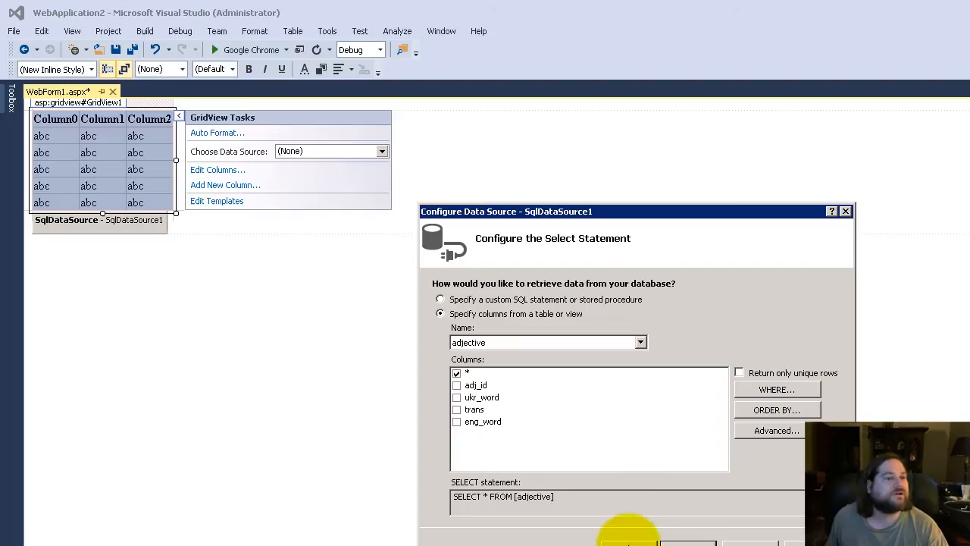
Step: Select the tblEmployee table with all columns (*) in the select statement
{"action": "left_click", "coordinate": [640, 342]}
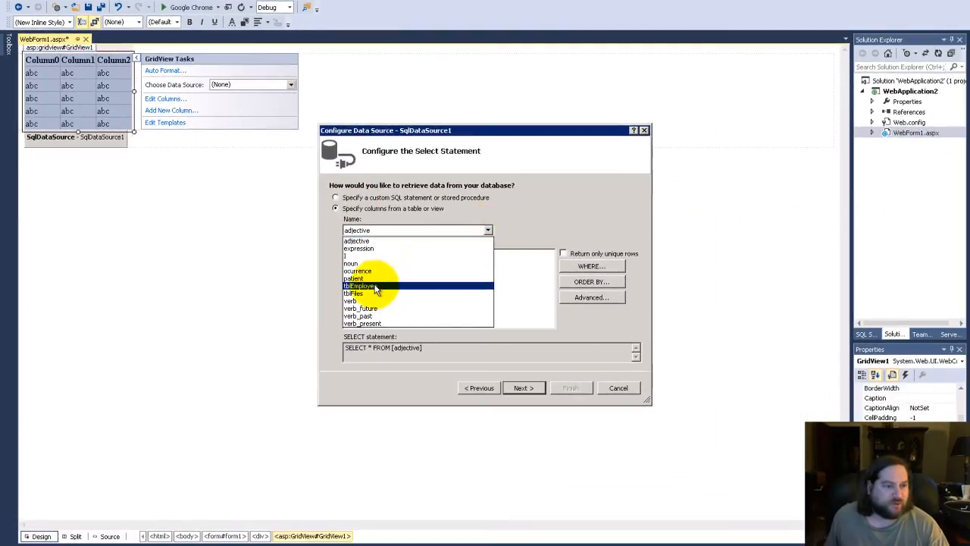
{"action": "left_click", "coordinate": [362, 286]}
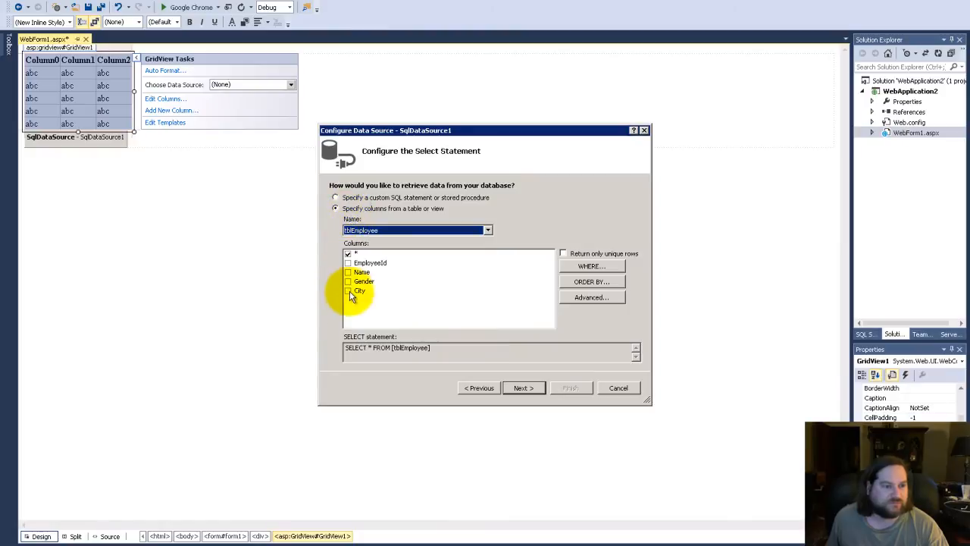
{"action": "mouse_move", "coordinate": [667, 311]}
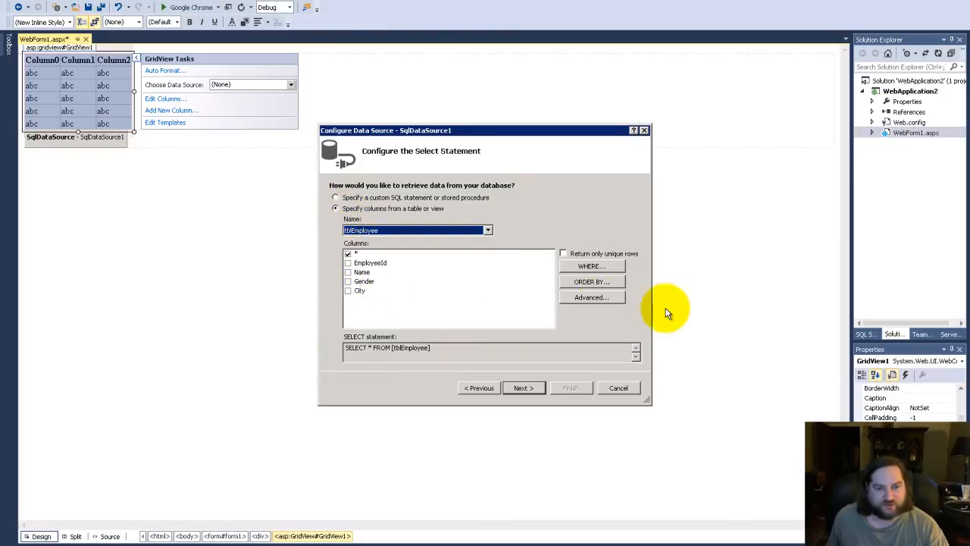
Step: Enable INSERT, UPDATE and DELETE statement generation, then test the query showing five rows
{"action": "left_click", "coordinate": [591, 296]}
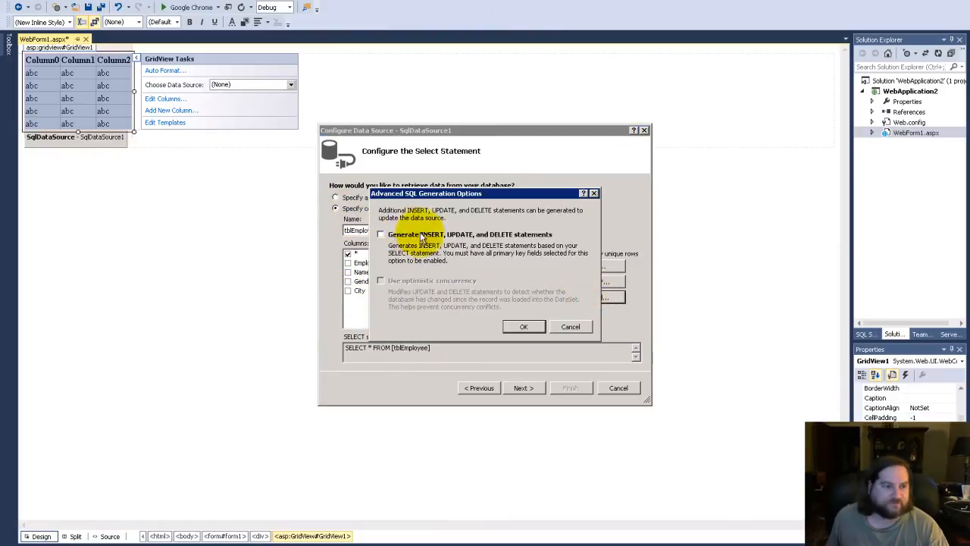
{"action": "mouse_move", "coordinate": [466, 241]}
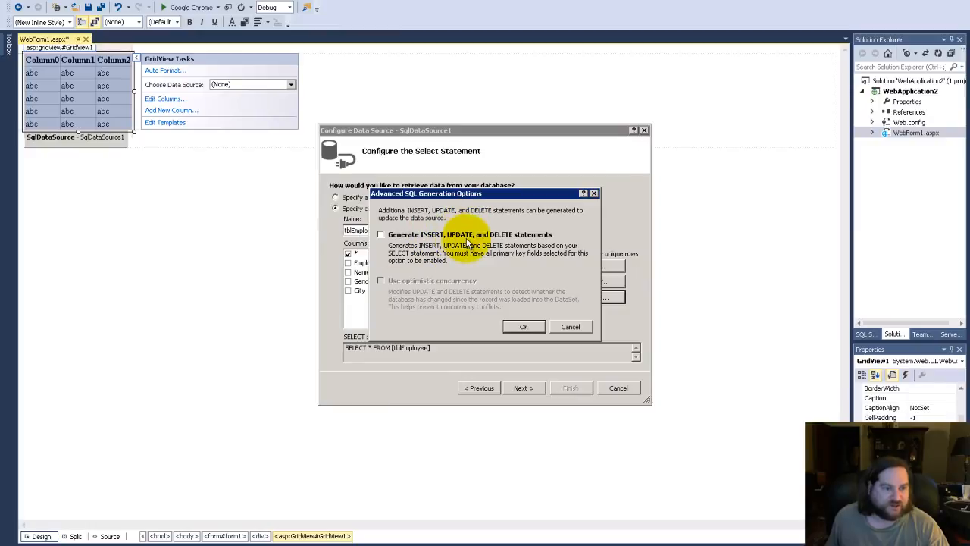
{"action": "mouse_move", "coordinate": [501, 244]}
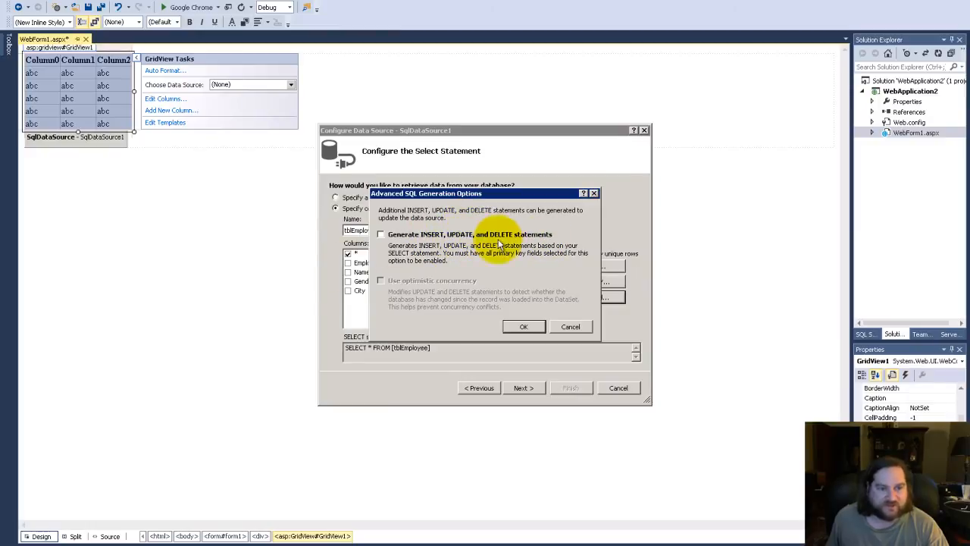
{"action": "left_click", "coordinate": [381, 233]}
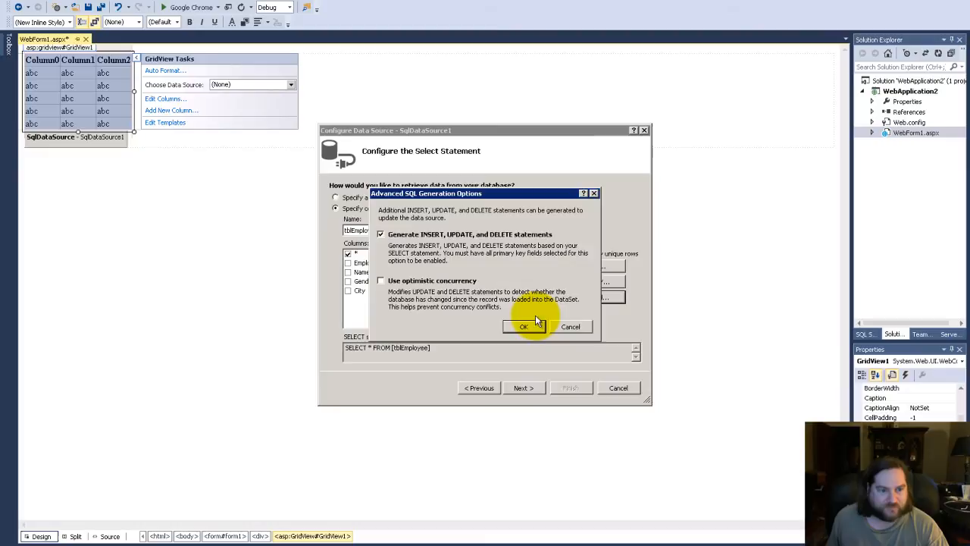
{"action": "left_click", "coordinate": [380, 234]}
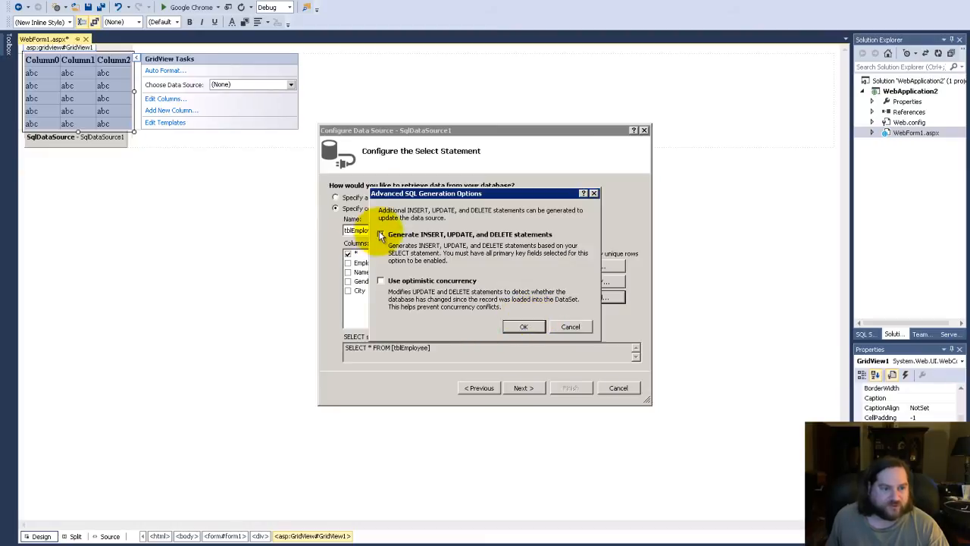
{"action": "left_click", "coordinate": [380, 233]}
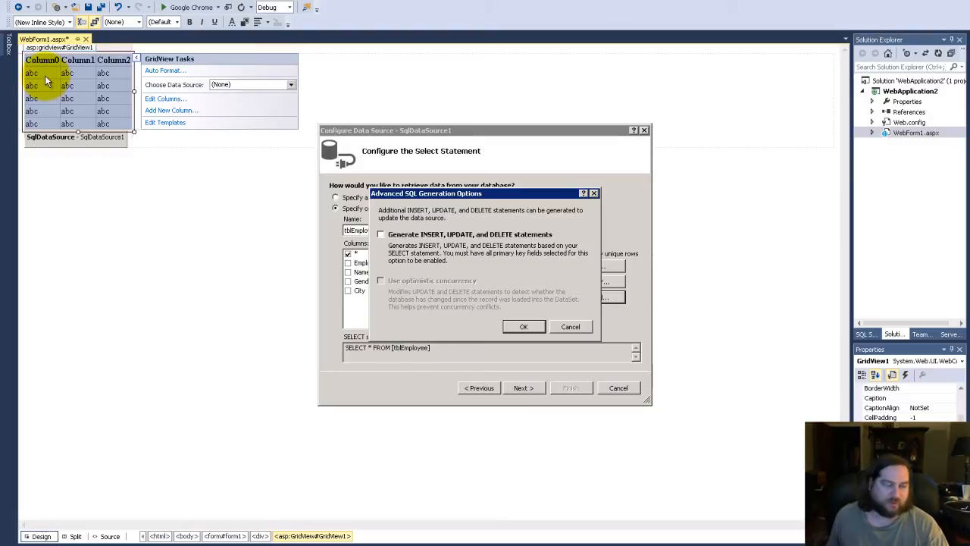
{"action": "mouse_move", "coordinate": [410, 241]}
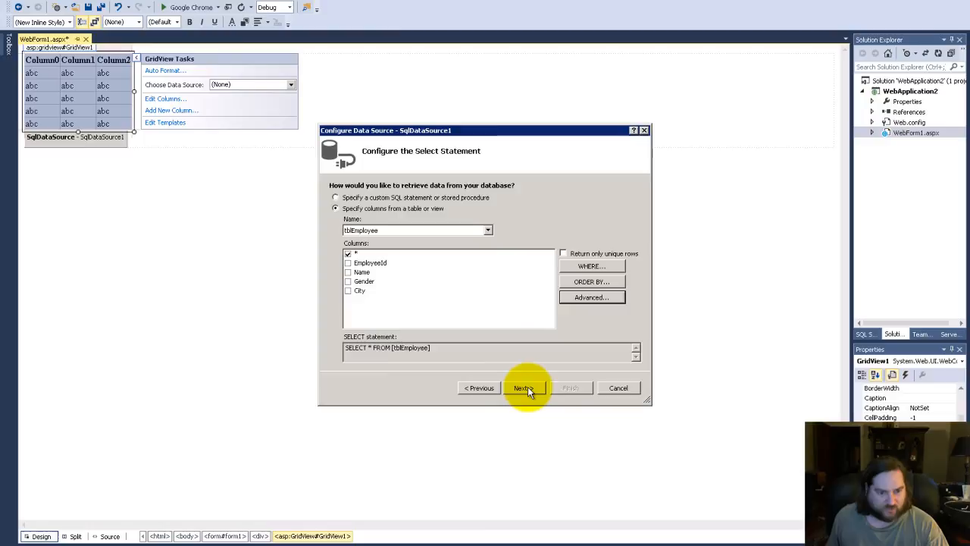
{"action": "left_click", "coordinate": [523, 388]}
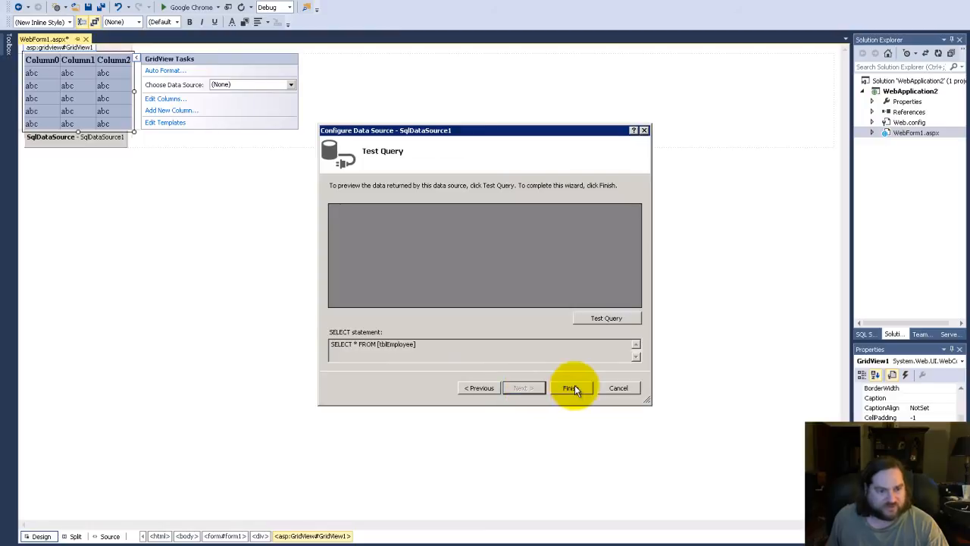
{"action": "left_click", "coordinate": [606, 318]}
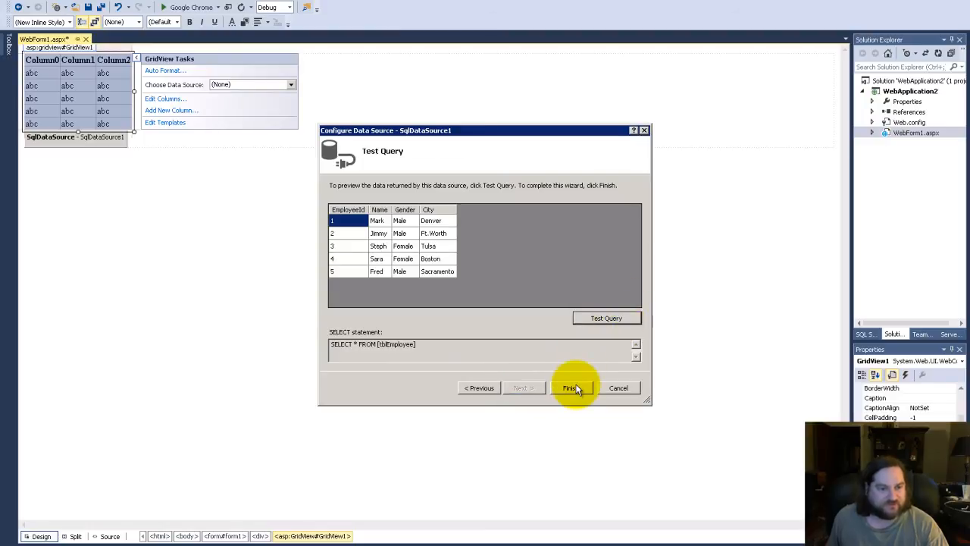
Step: Finish the wizard and turn on sorting, editing and deleting for the GridView
{"action": "left_click", "coordinate": [570, 389]}
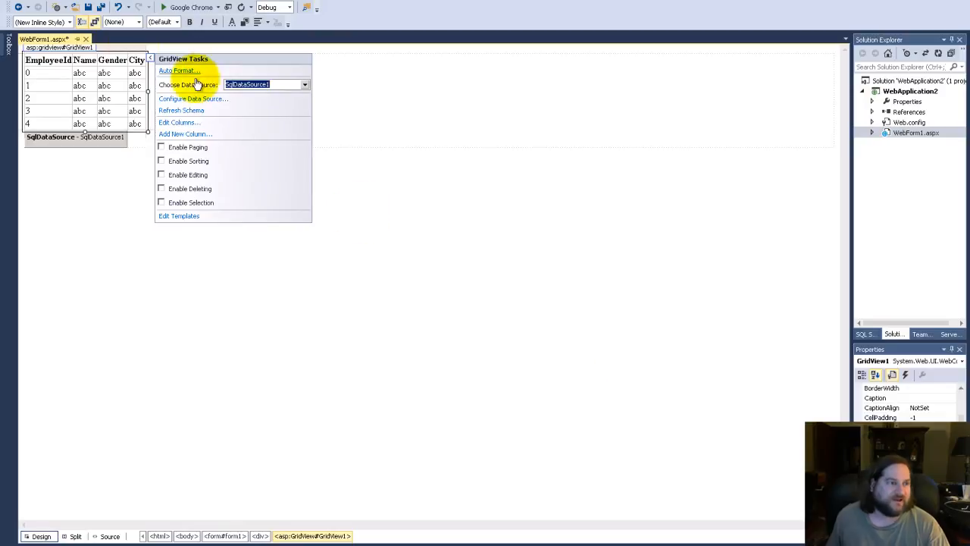
{"action": "mouse_move", "coordinate": [168, 148]}
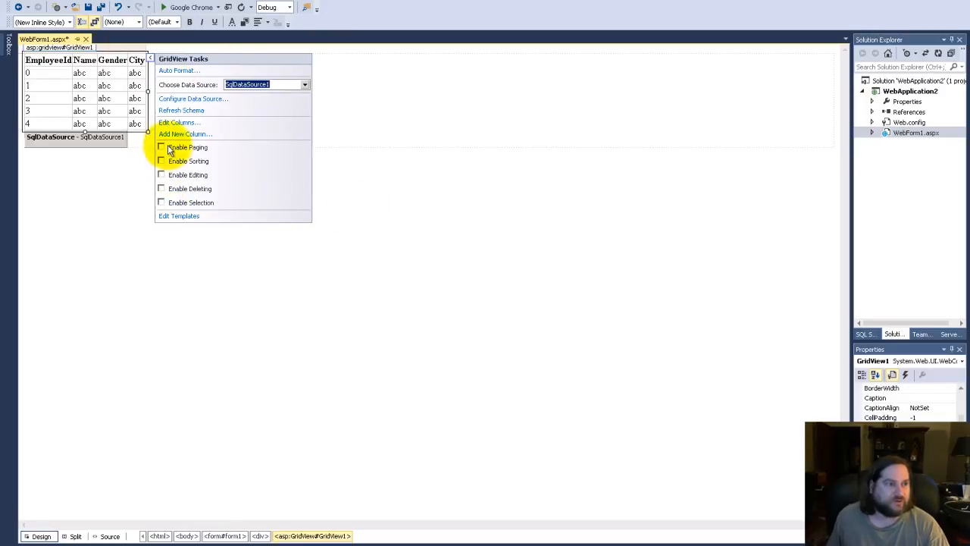
{"action": "mouse_move", "coordinate": [161, 175]}
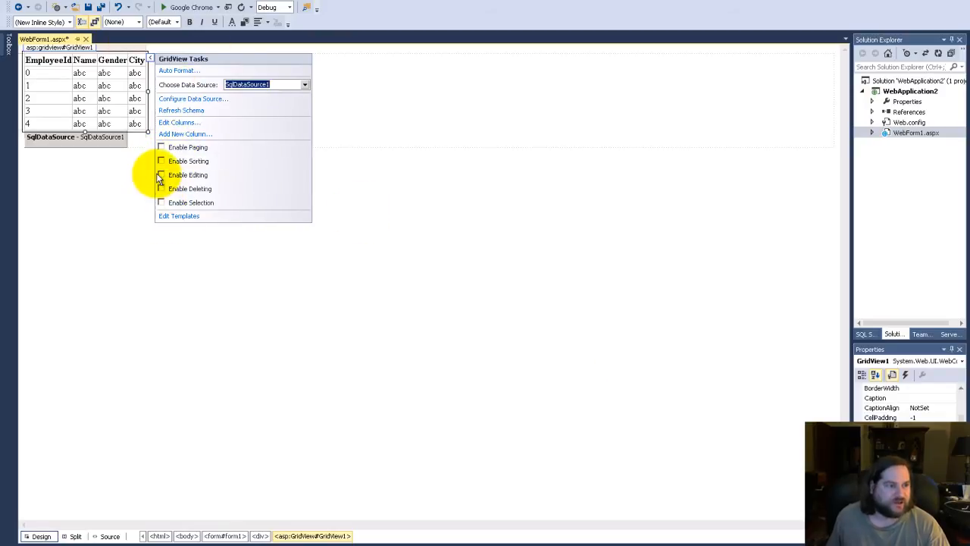
{"action": "left_click", "coordinate": [162, 175]}
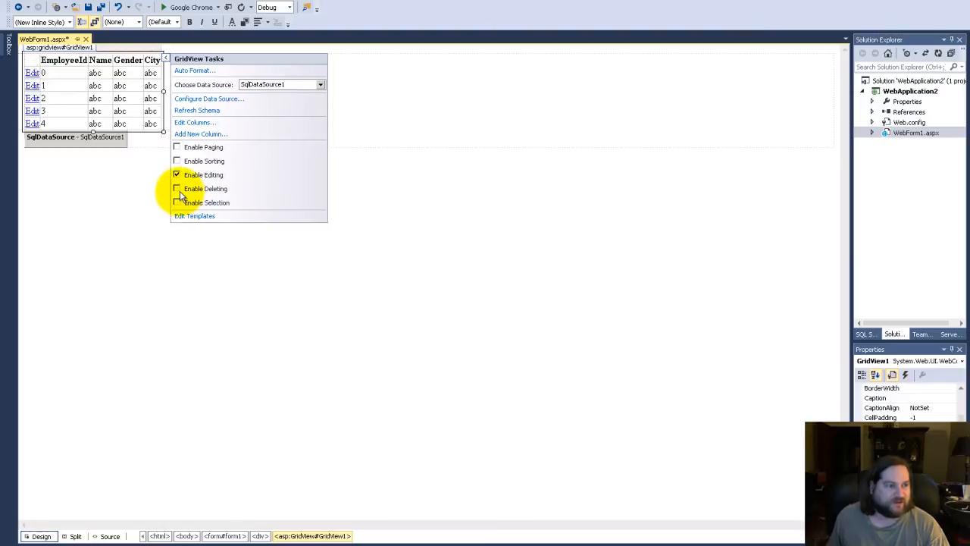
{"action": "left_click", "coordinate": [176, 188]}
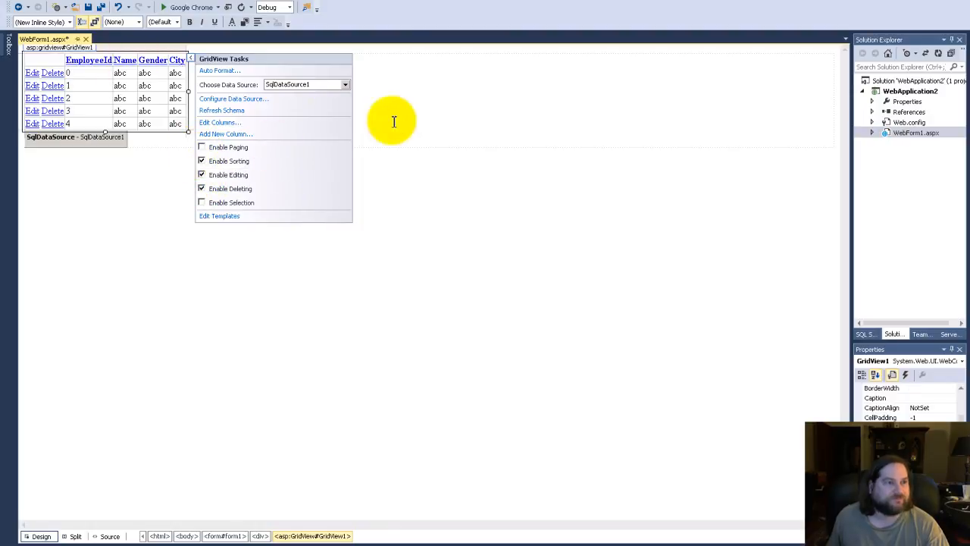
Step: View the page in Google Chrome, showing the five employees with Edit and Delete links
{"action": "right_click", "coordinate": [241, 72]}
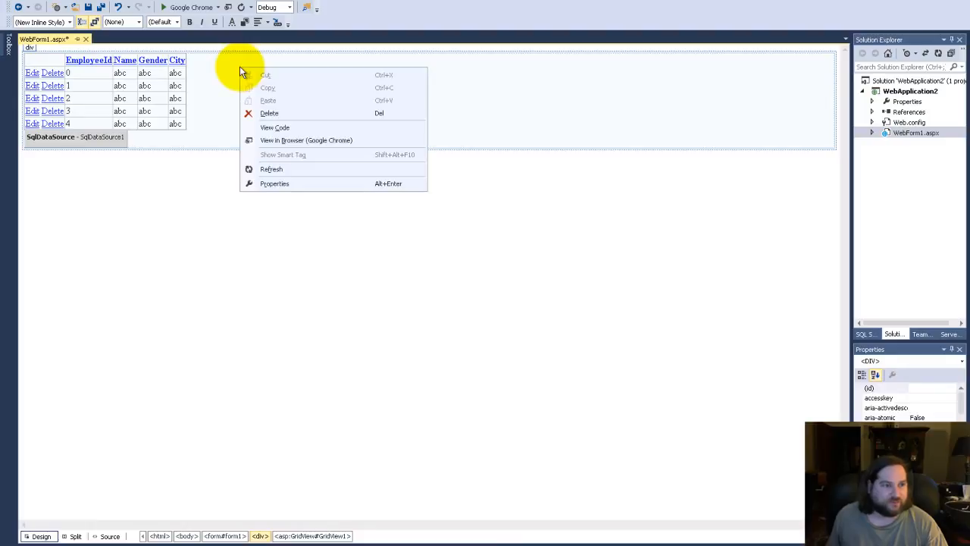
{"action": "left_click", "coordinate": [306, 139]}
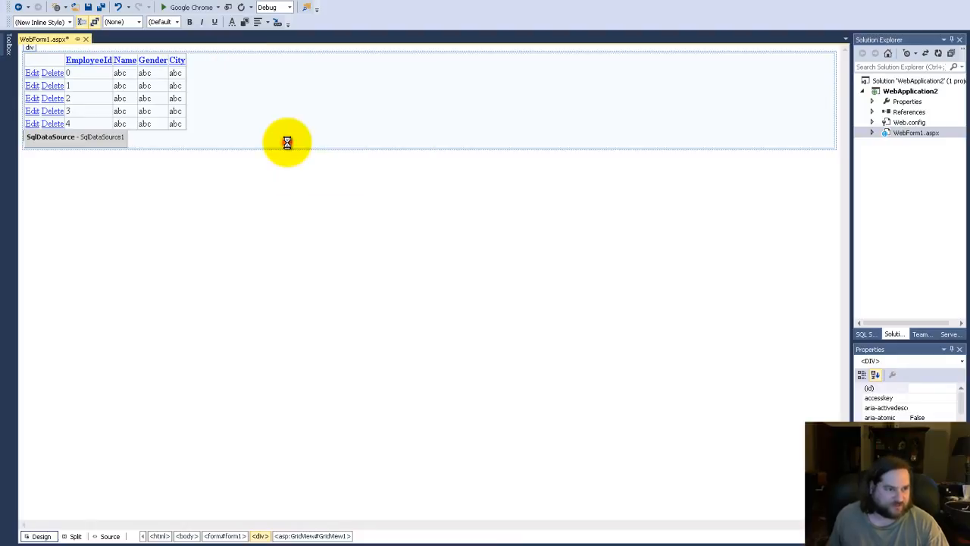
{"action": "left_click", "coordinate": [163, 7]}
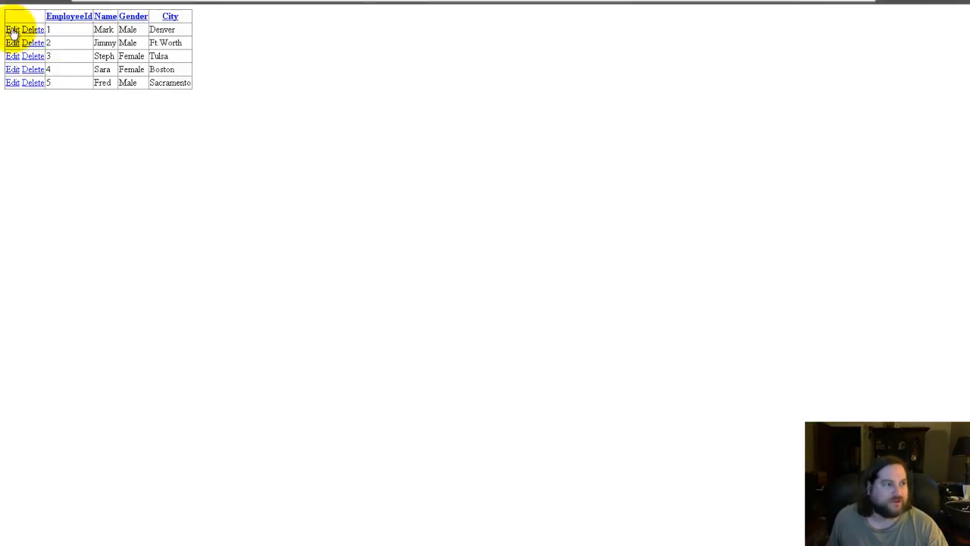
Step: Edit employee 1's name to David and city to Toledo, then update
{"action": "left_click", "coordinate": [12, 30]}
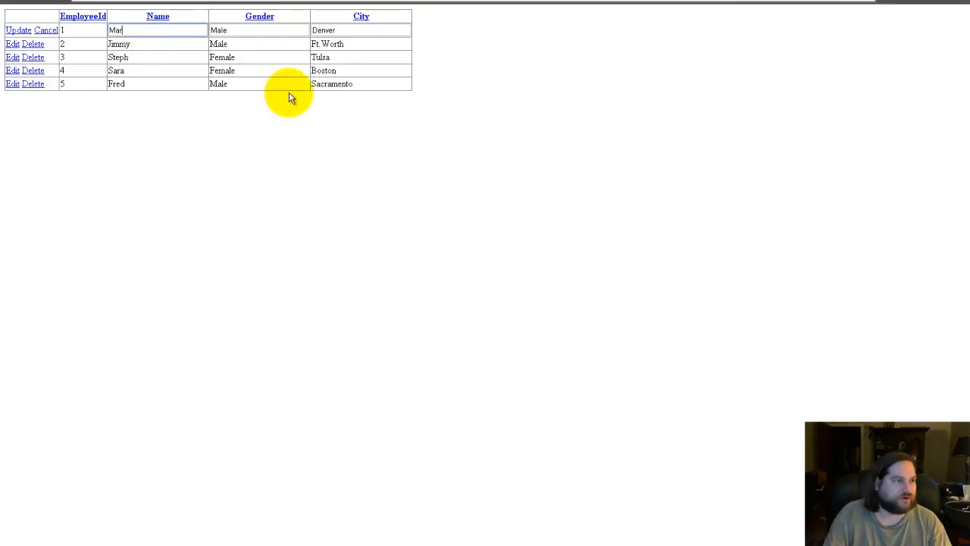
{"action": "type", "text": "Da"}
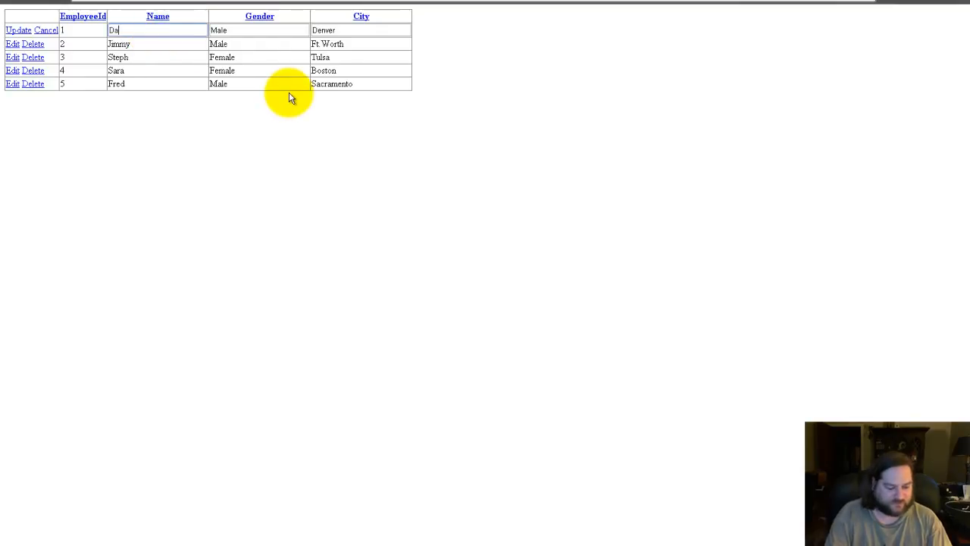
{"action": "type", "text": "vid"}
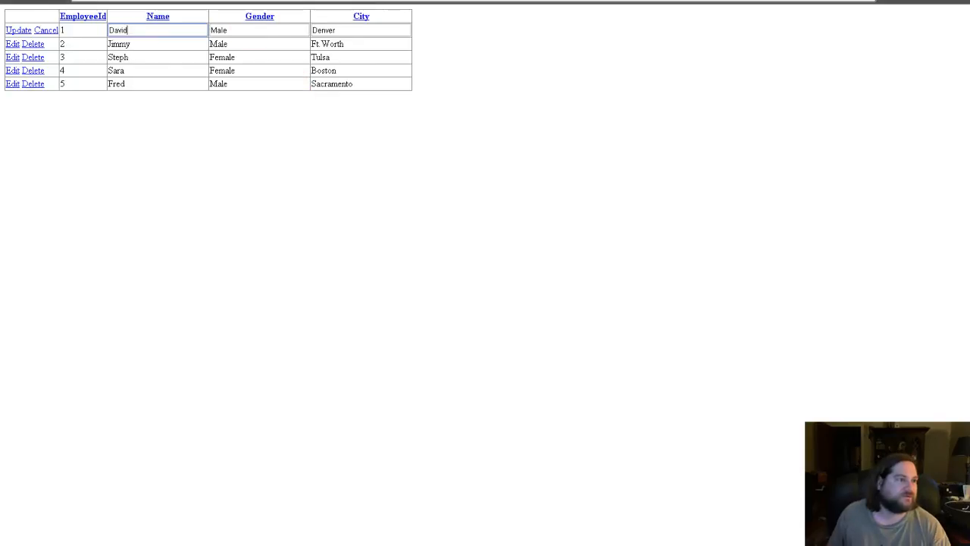
{"action": "left_click", "coordinate": [352, 31]}
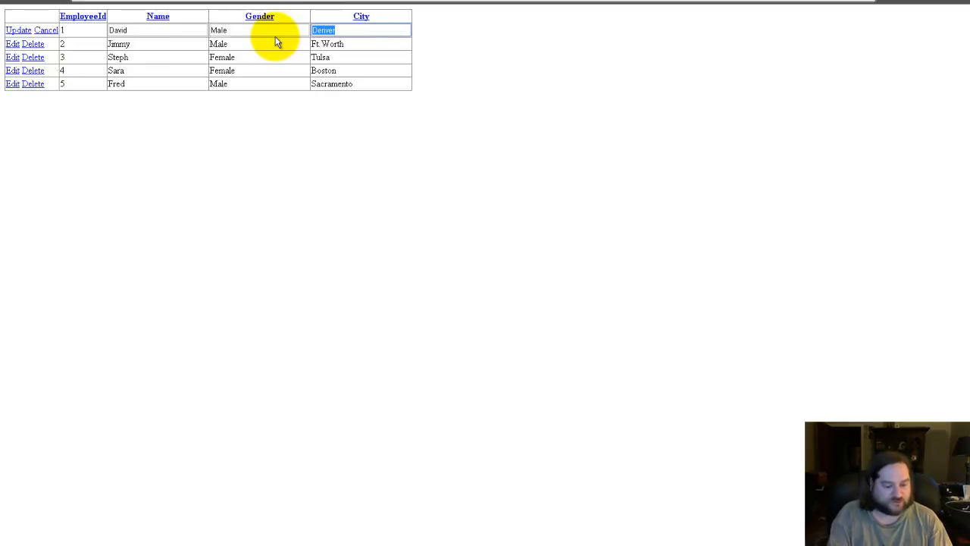
{"action": "type", "text": "Tol"}
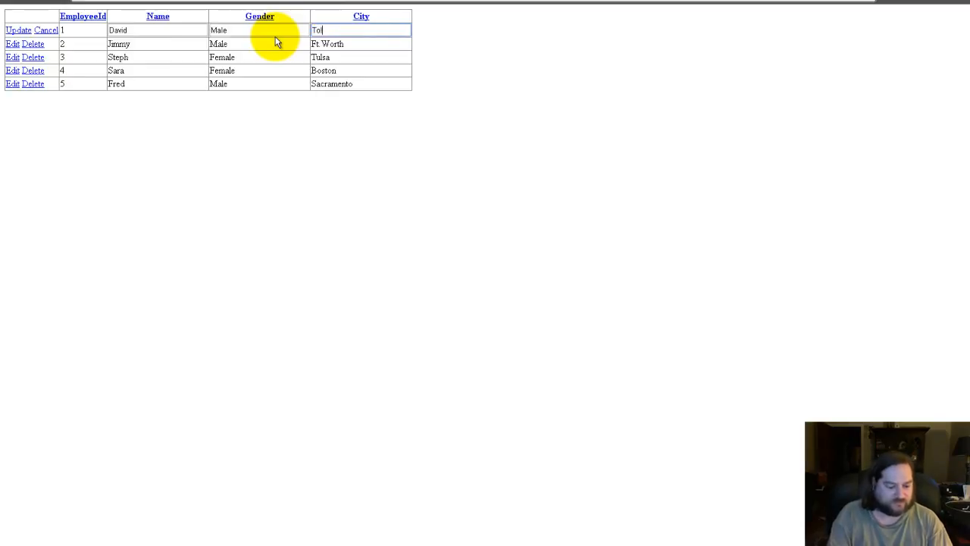
{"action": "type", "text": "edo"}
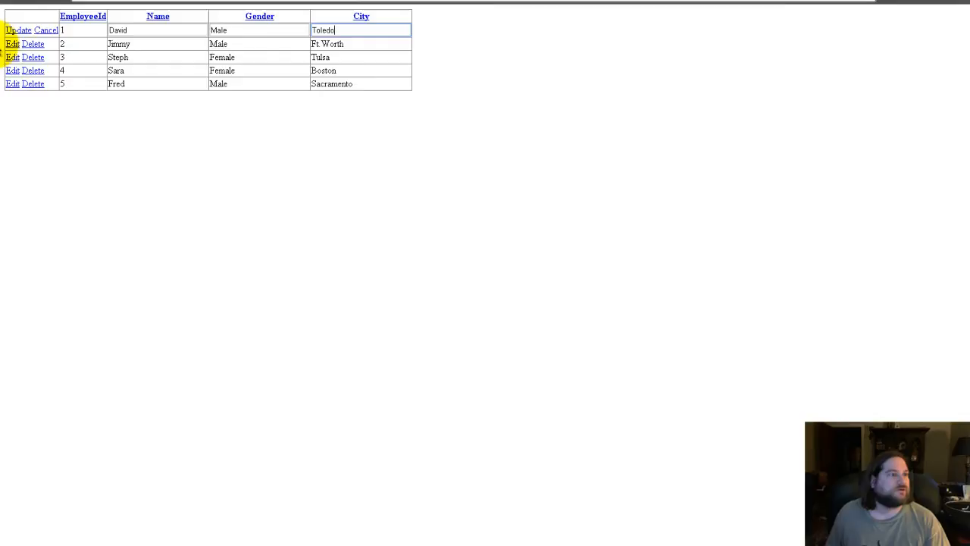
{"action": "left_click", "coordinate": [18, 30]}
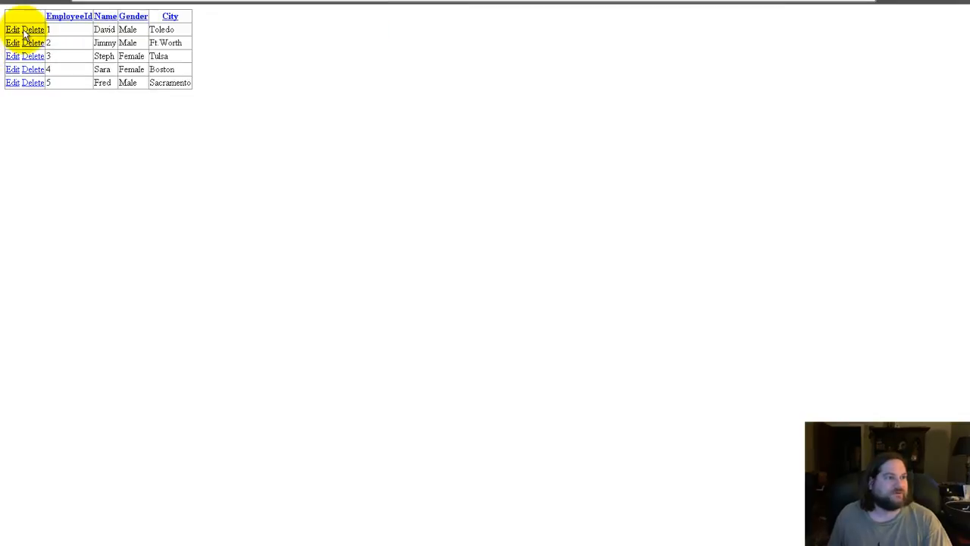
{"action": "mouse_move", "coordinate": [127, 37]}
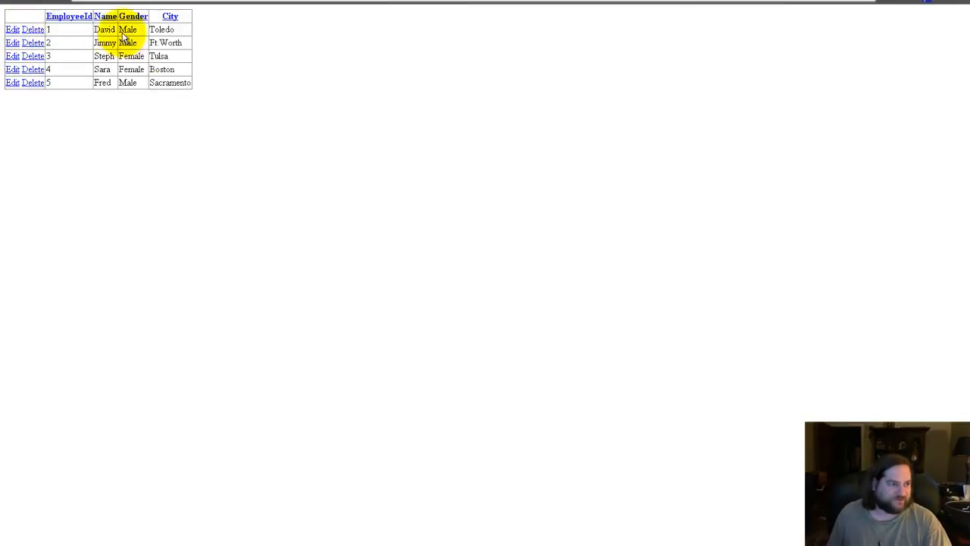
{"action": "mouse_move", "coordinate": [531, 156]}
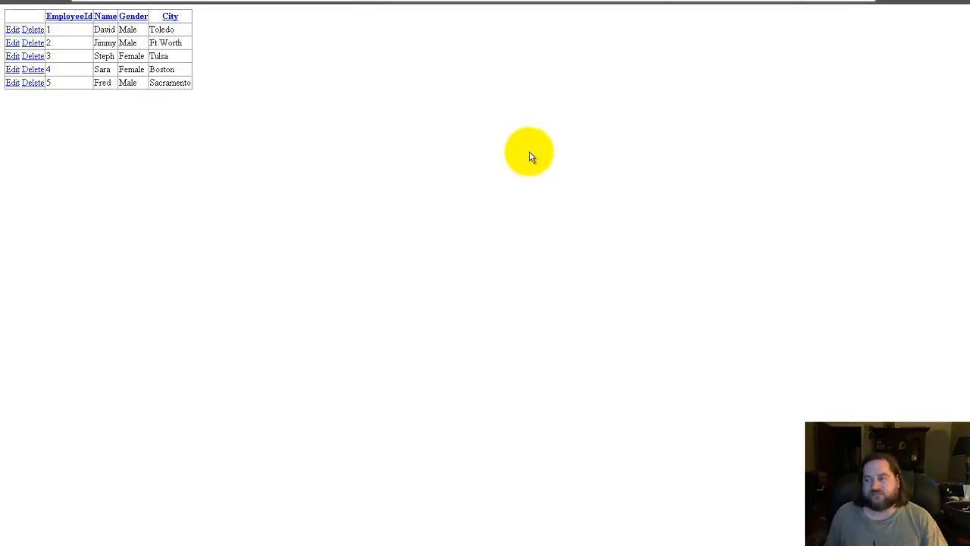
{"action": "mouse_move", "coordinate": [578, 116]}
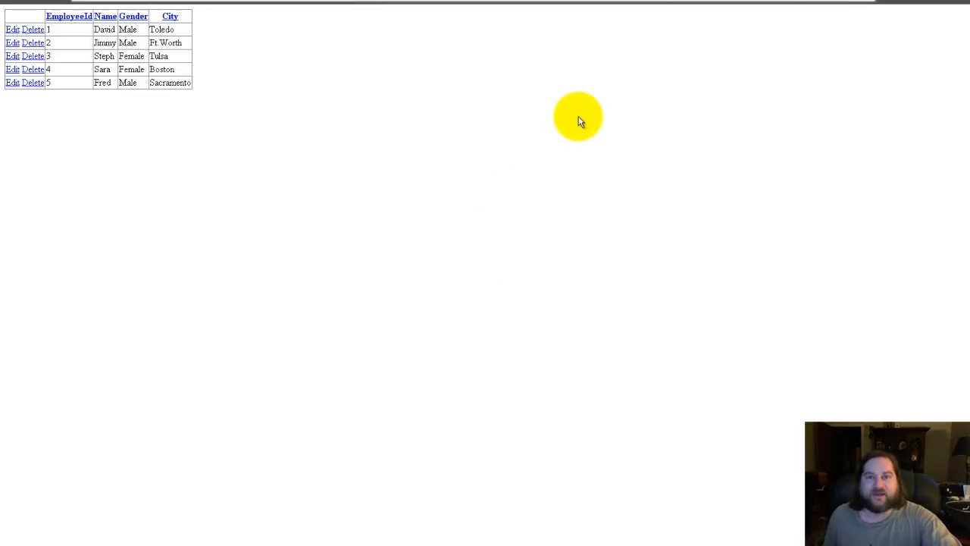